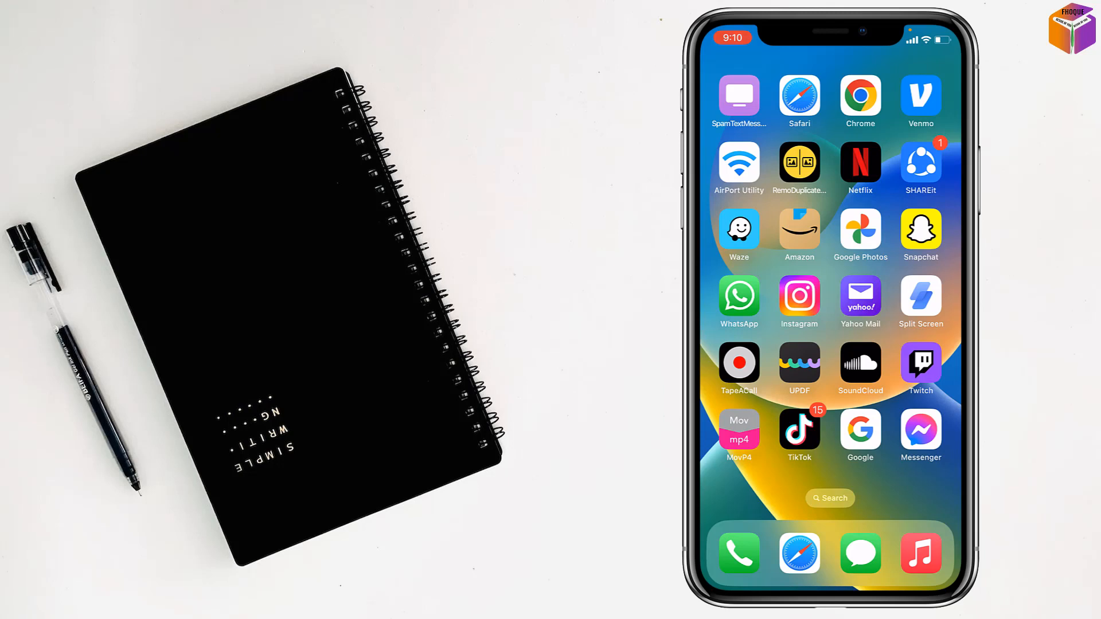
Launch Instagram from its Home Screen icon.
click(798, 295)
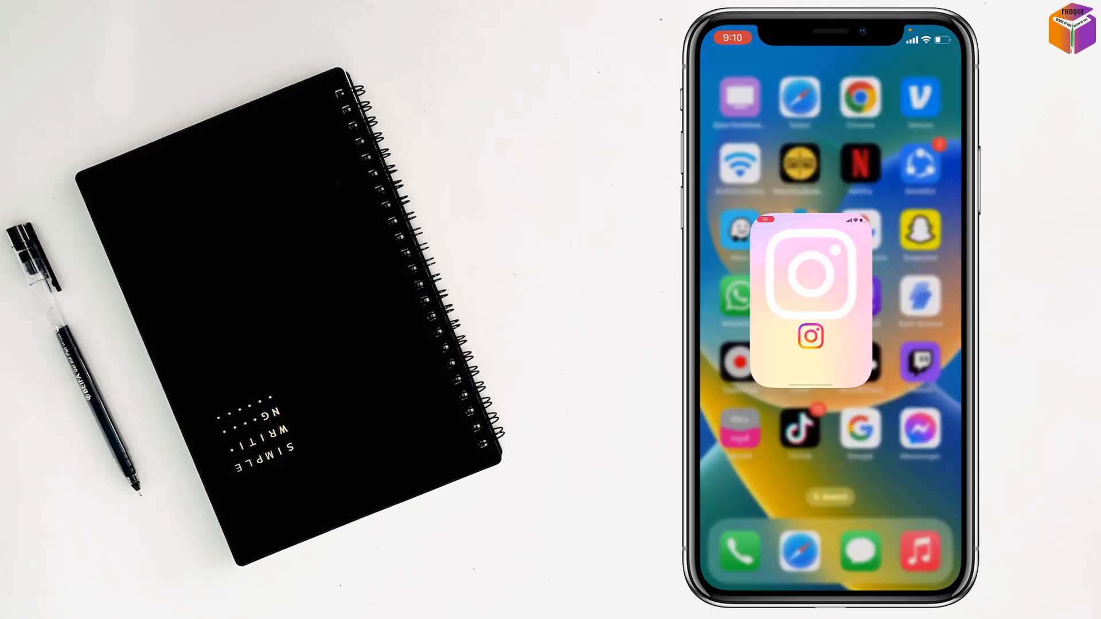
Land on the Instagram home feed showing the suggested post with 429 likes.
click(811, 274)
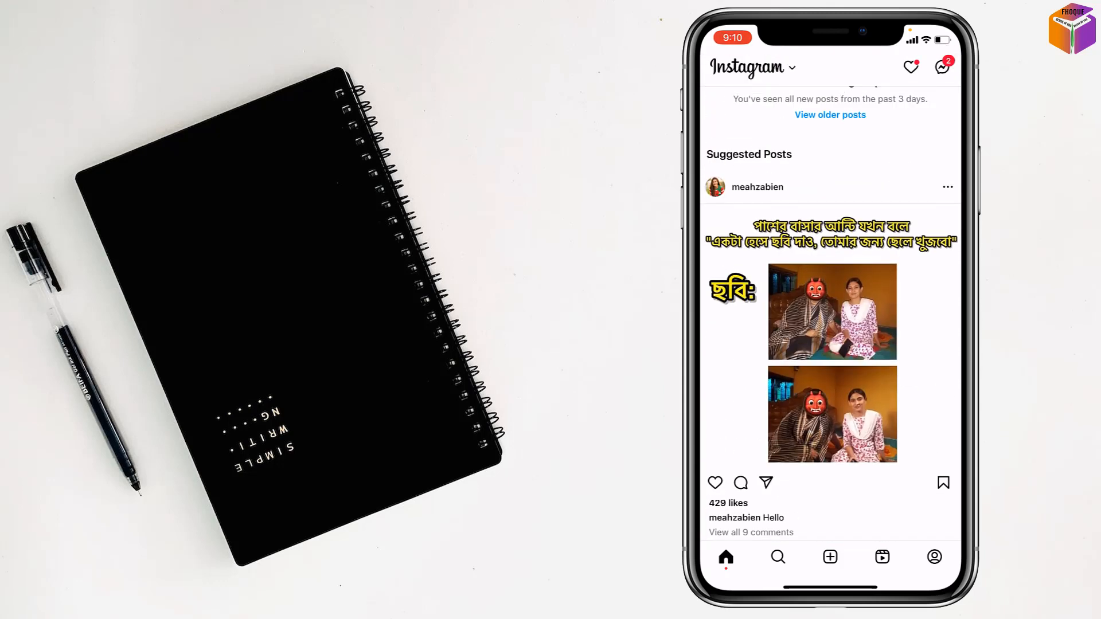
click(757, 187)
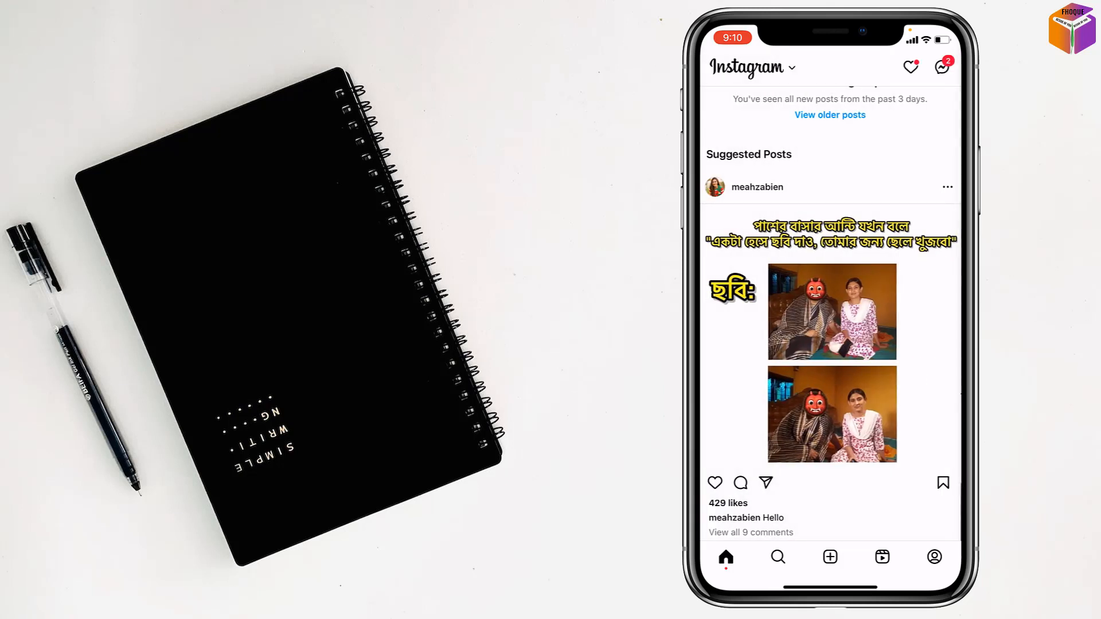
scroll(down, 3)
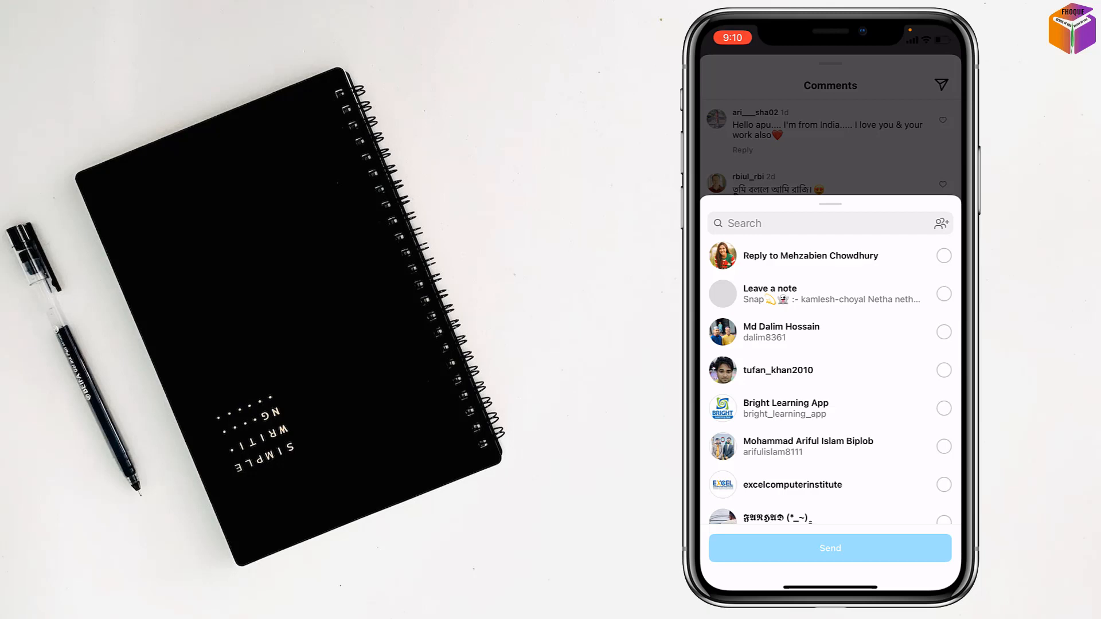
click(807, 356)
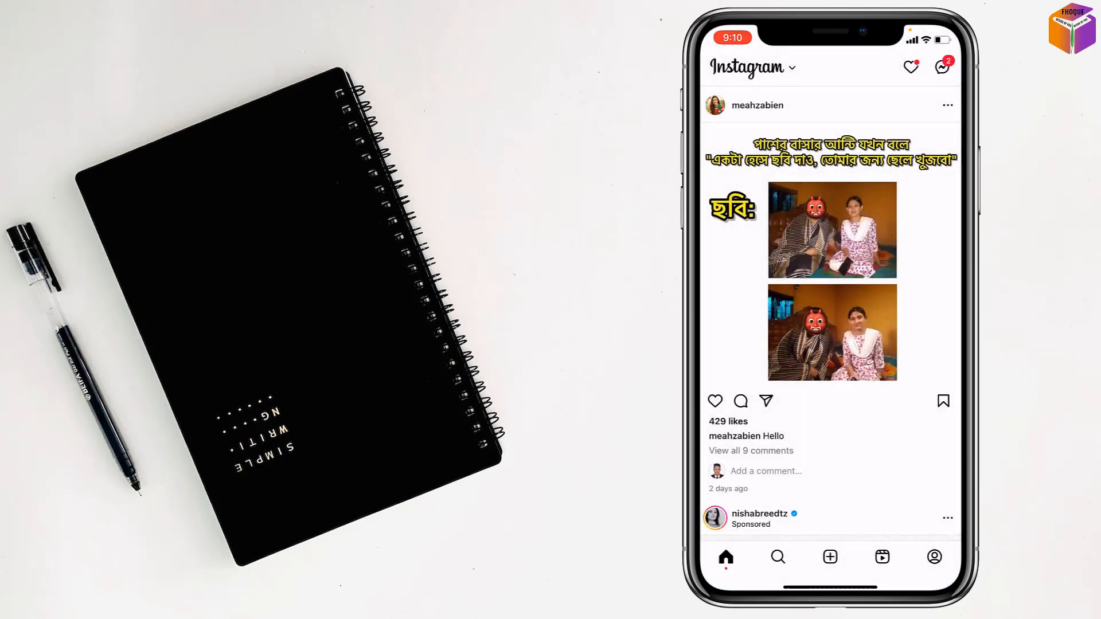
scroll(down, 3)
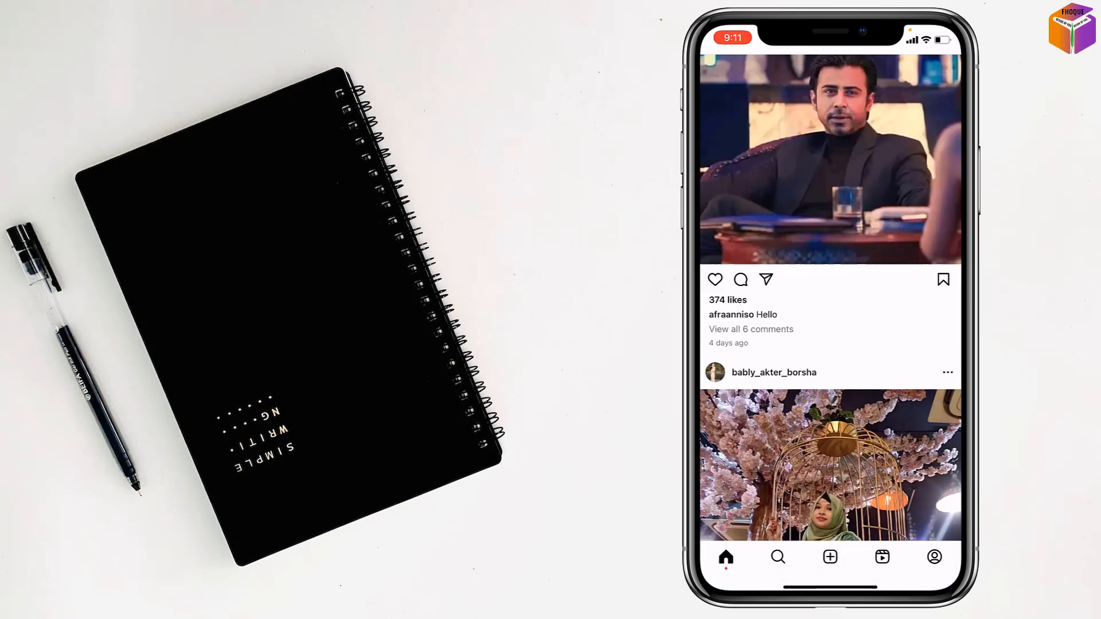
scroll(down, 3)
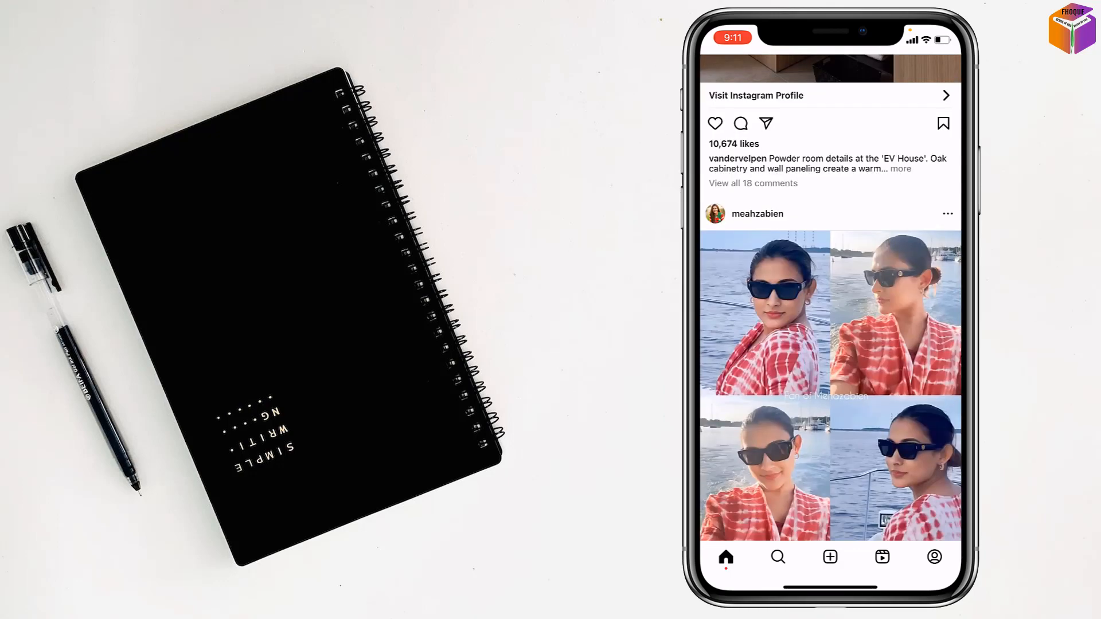
scroll(down, 3)
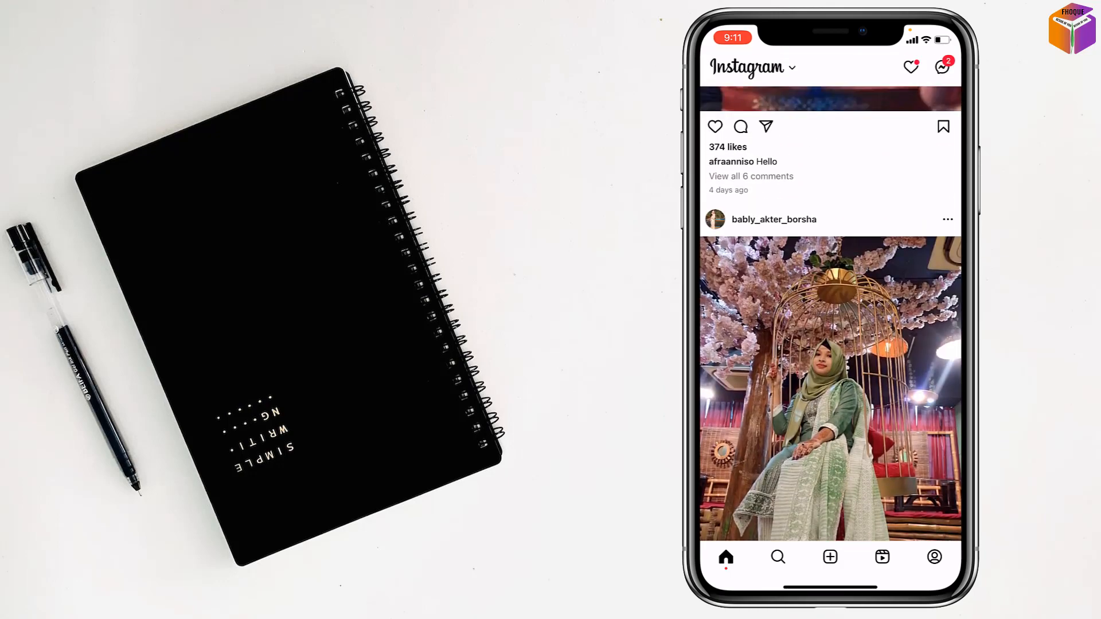